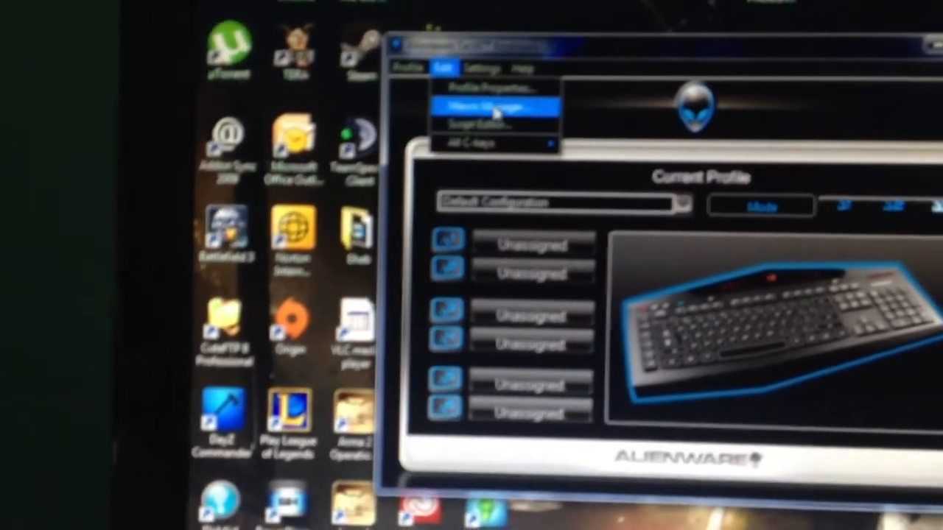
Open the Theme1.ath AlienFX theme to light the keys and controls blue.
click(486, 107)
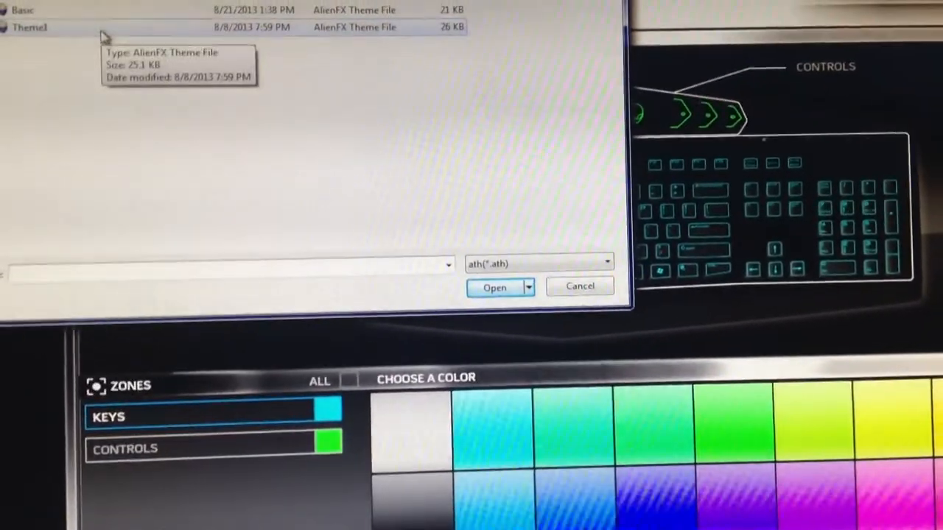
click(495, 287)
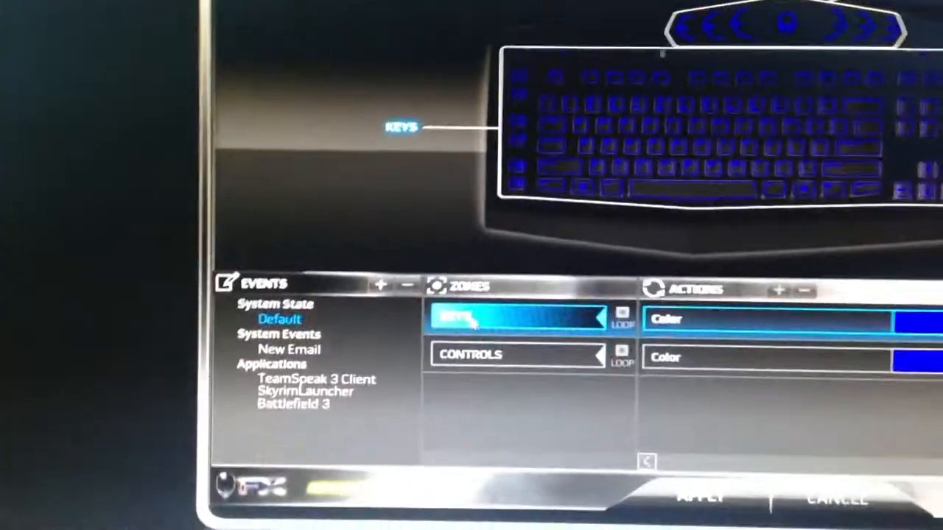